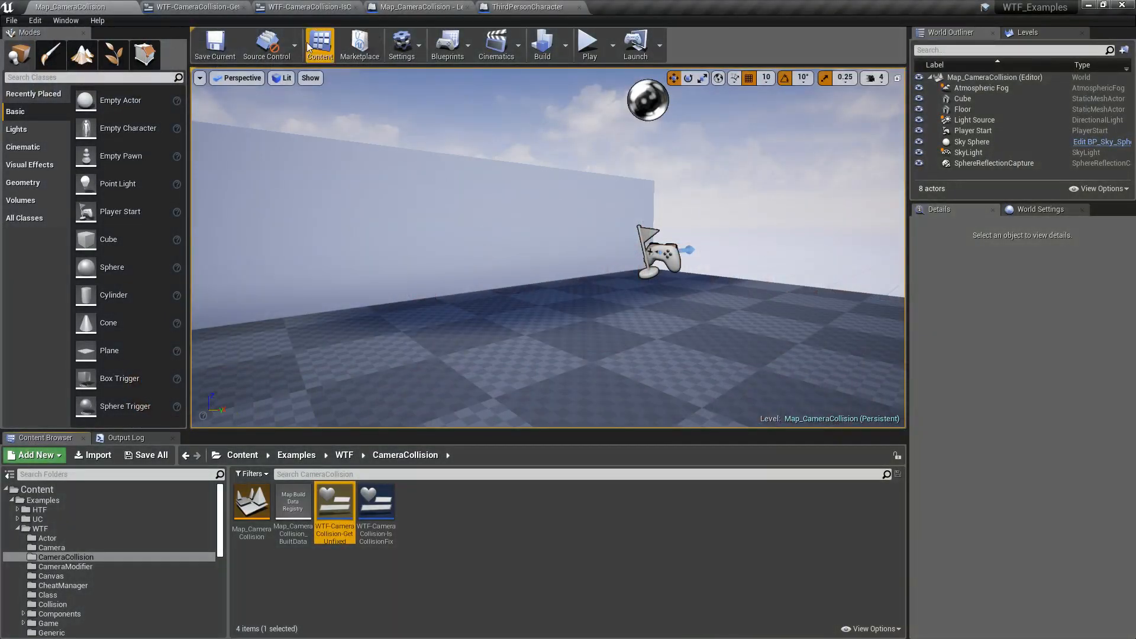
Step: After a brief test run, review the GetUnfixedCameraPosition widget's event graph, then view ThirdPersonCharacter
click(589, 46)
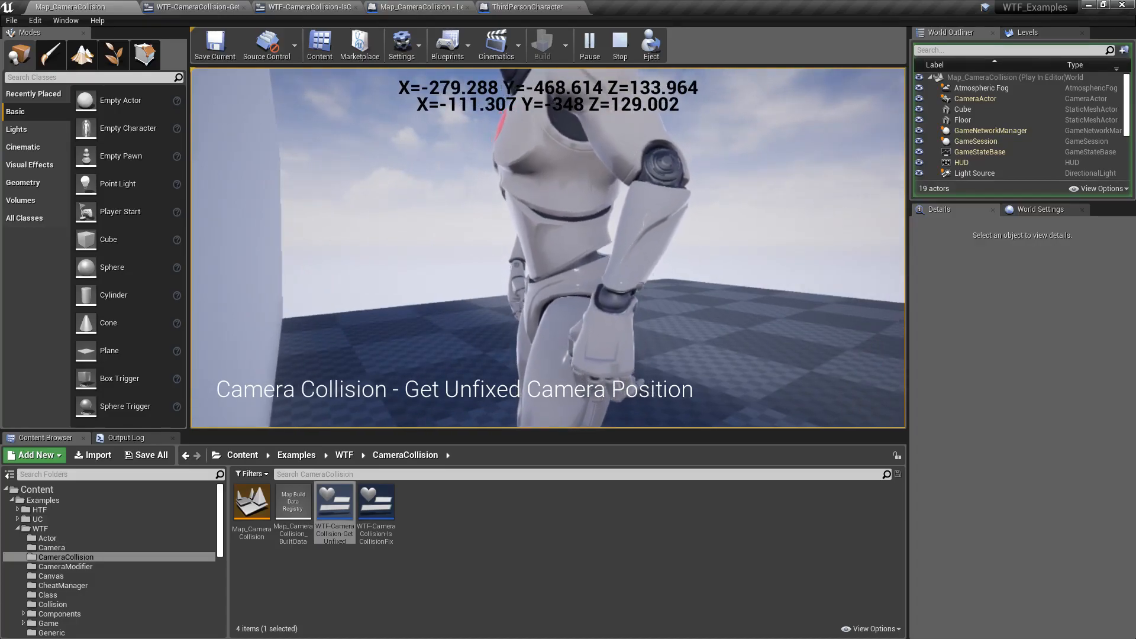
click(411, 7)
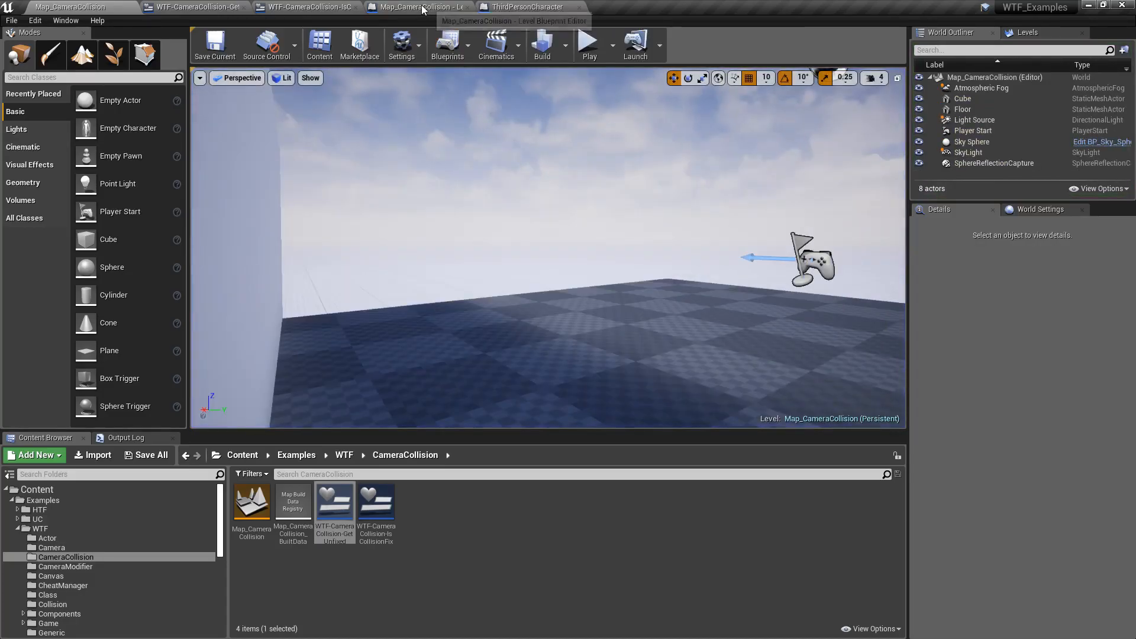
click(177, 7)
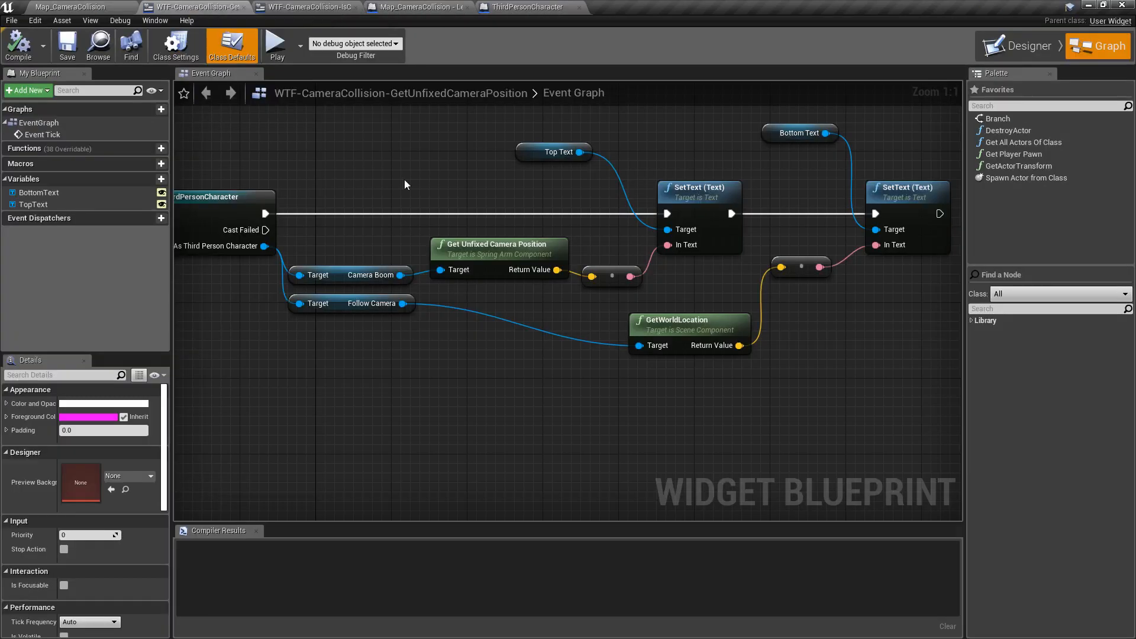
drag(406, 184, 536, 314)
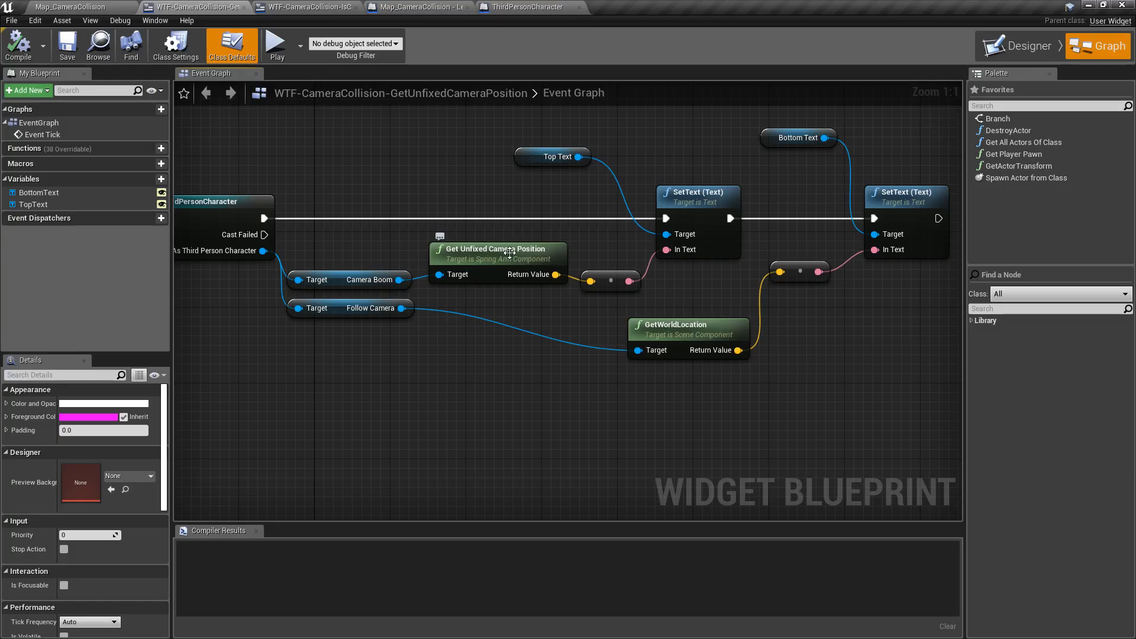
click(529, 7)
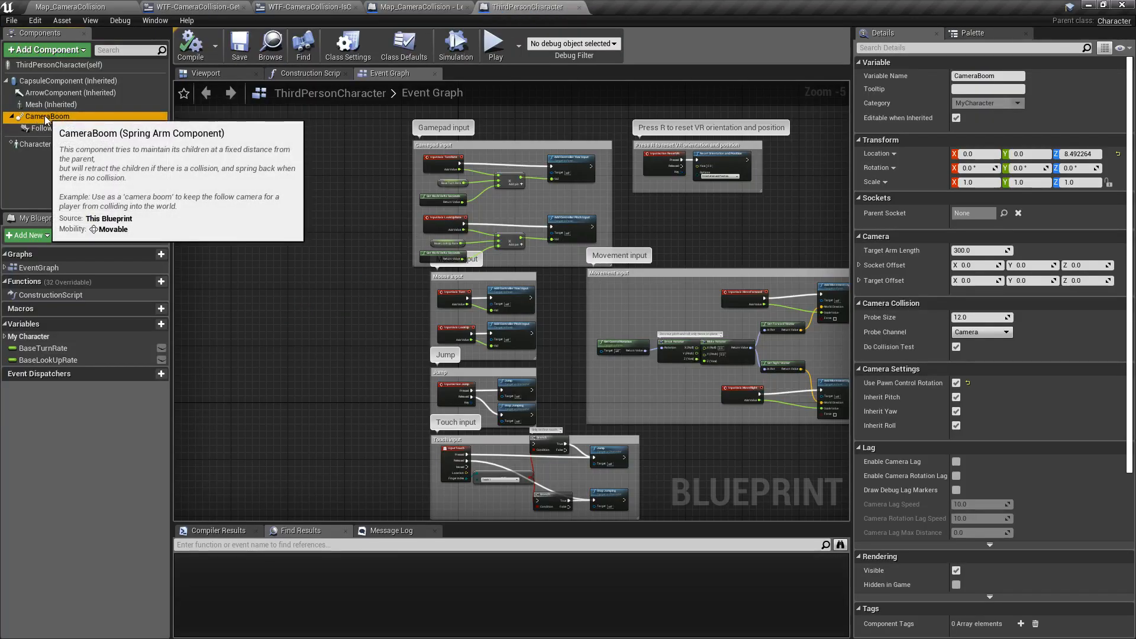
mouse_move(948, 257)
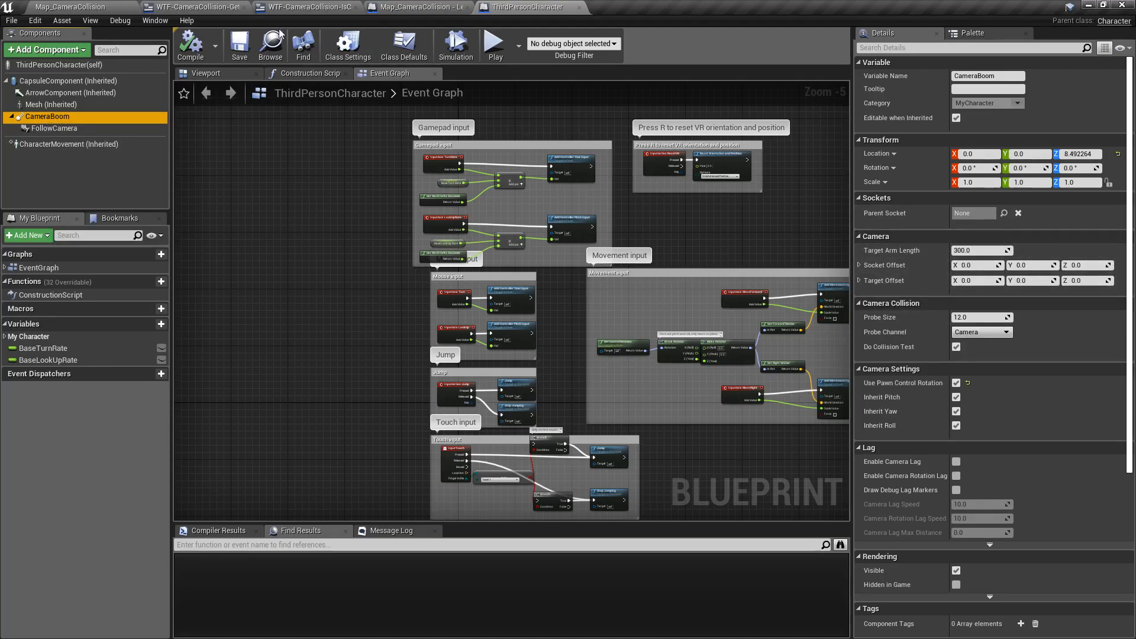
Step: Return to the GetUnfixedCameraPosition widget blueprint and play the game to print both camera positions
click(213, 7)
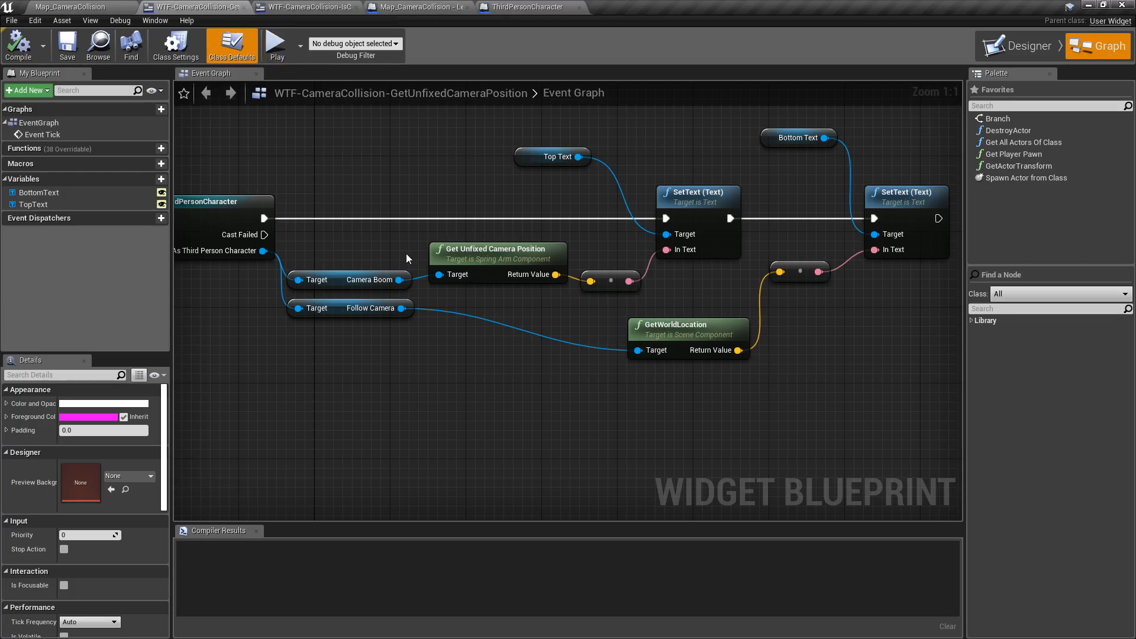
mouse_move(542, 242)
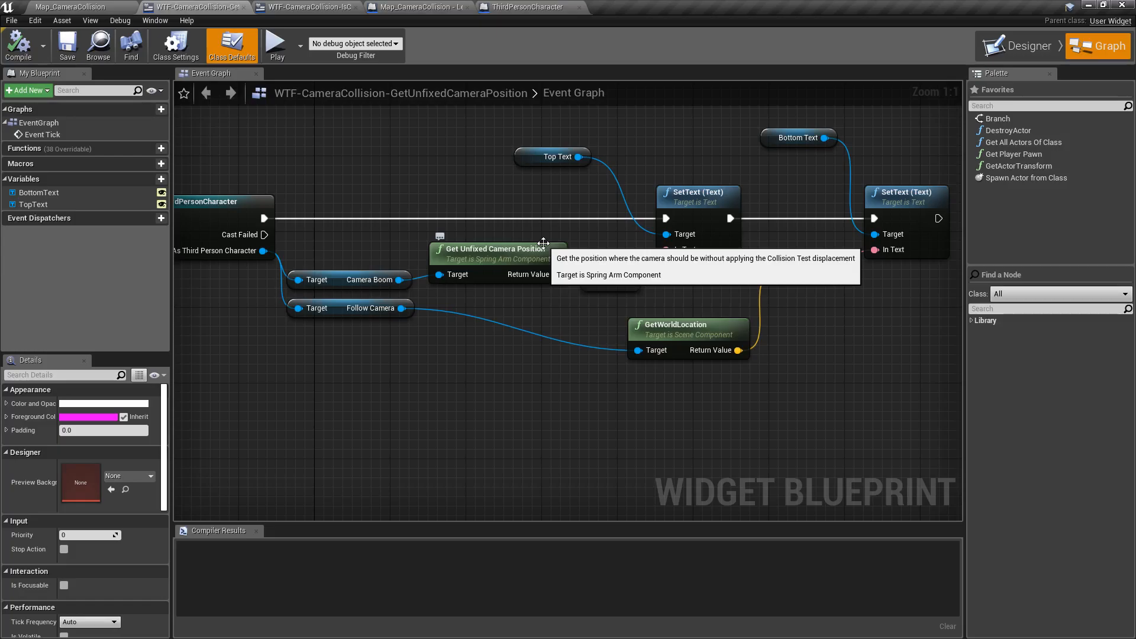
click(276, 43)
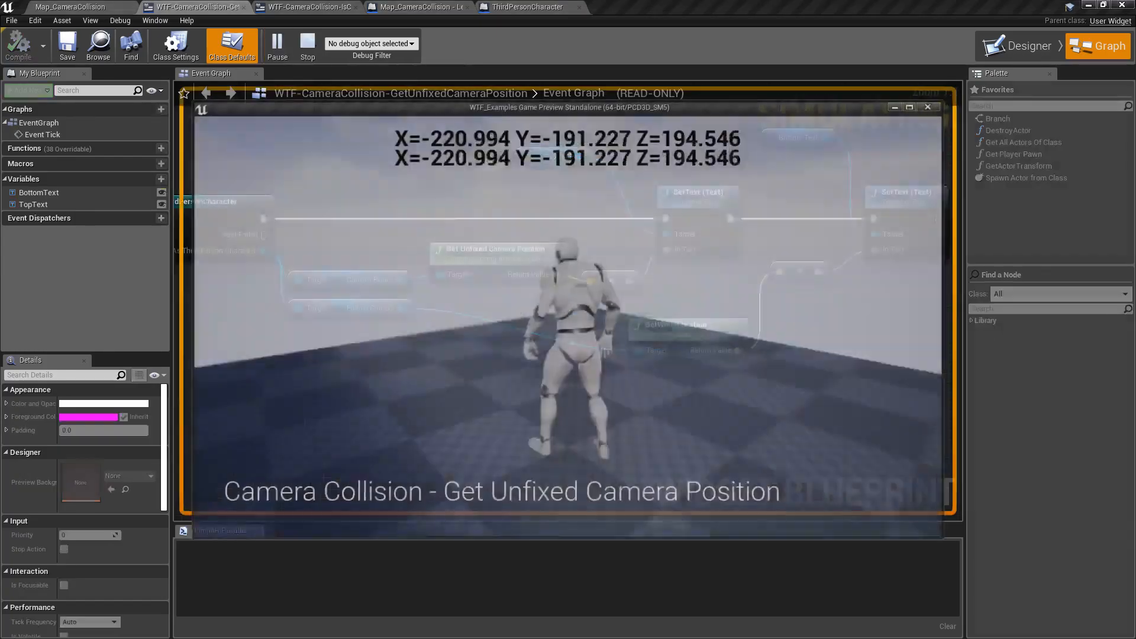